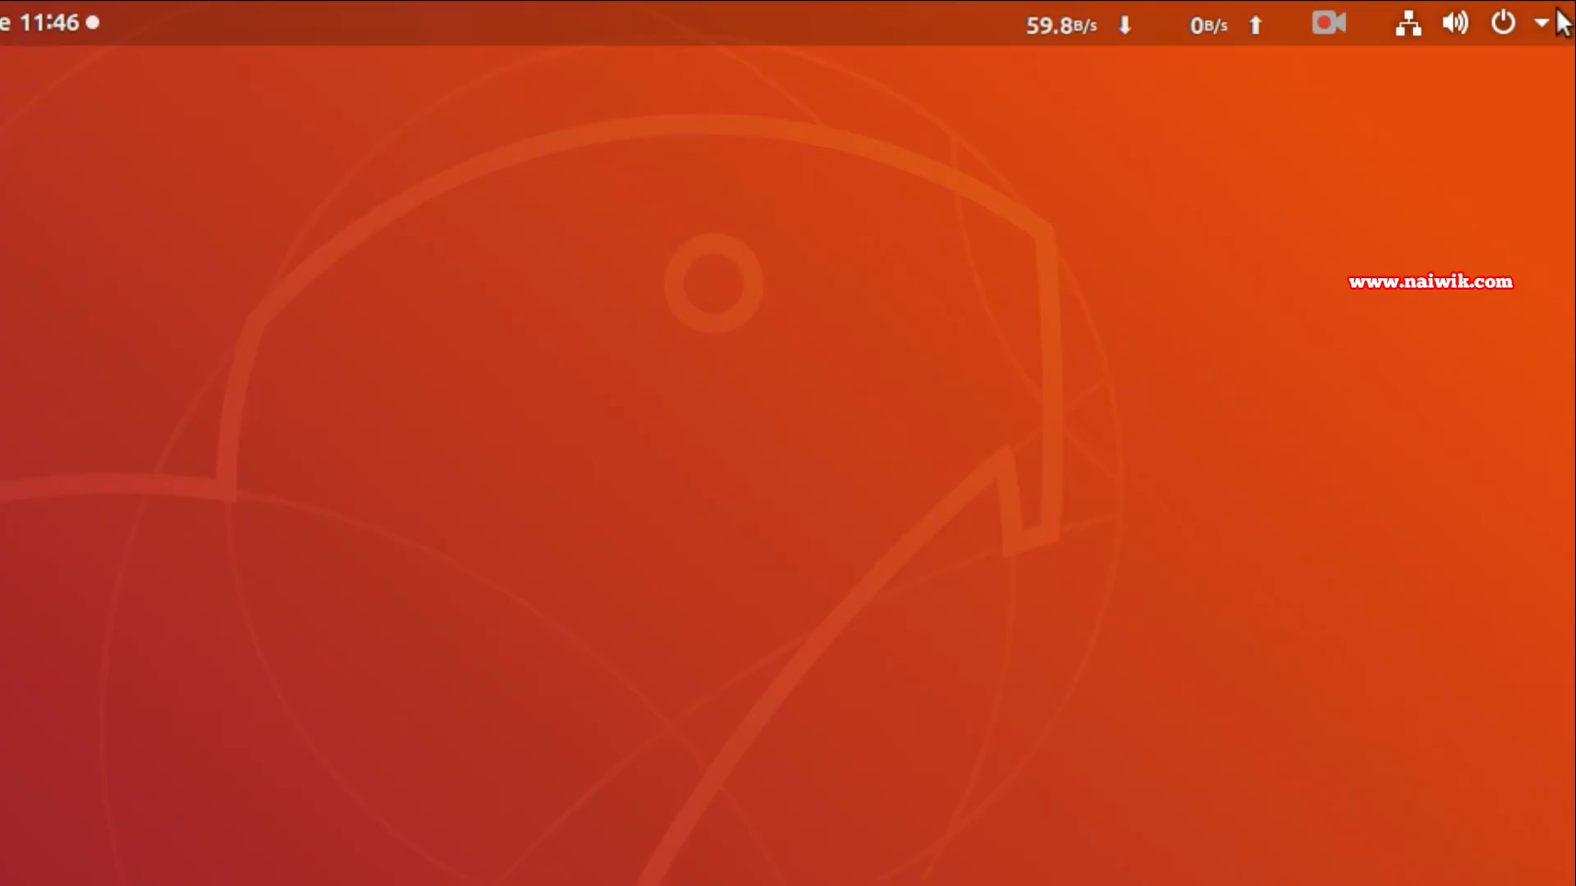
# - Launch the Settings app from the top-bar system menu's tools button
pyautogui.click(1540, 22)
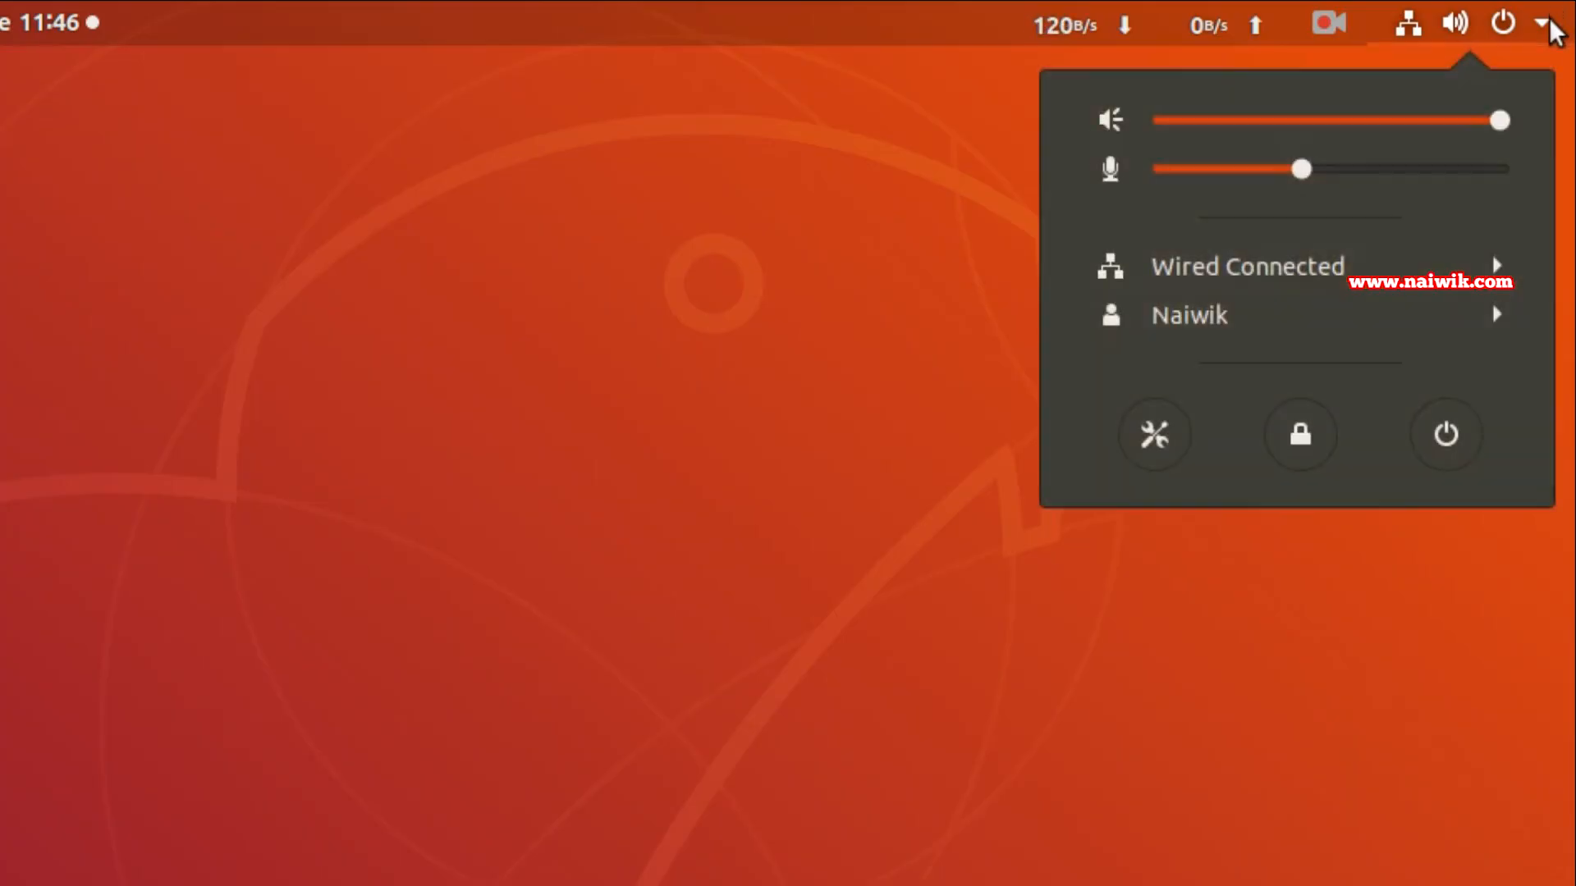
pyautogui.moveTo(1154, 434)
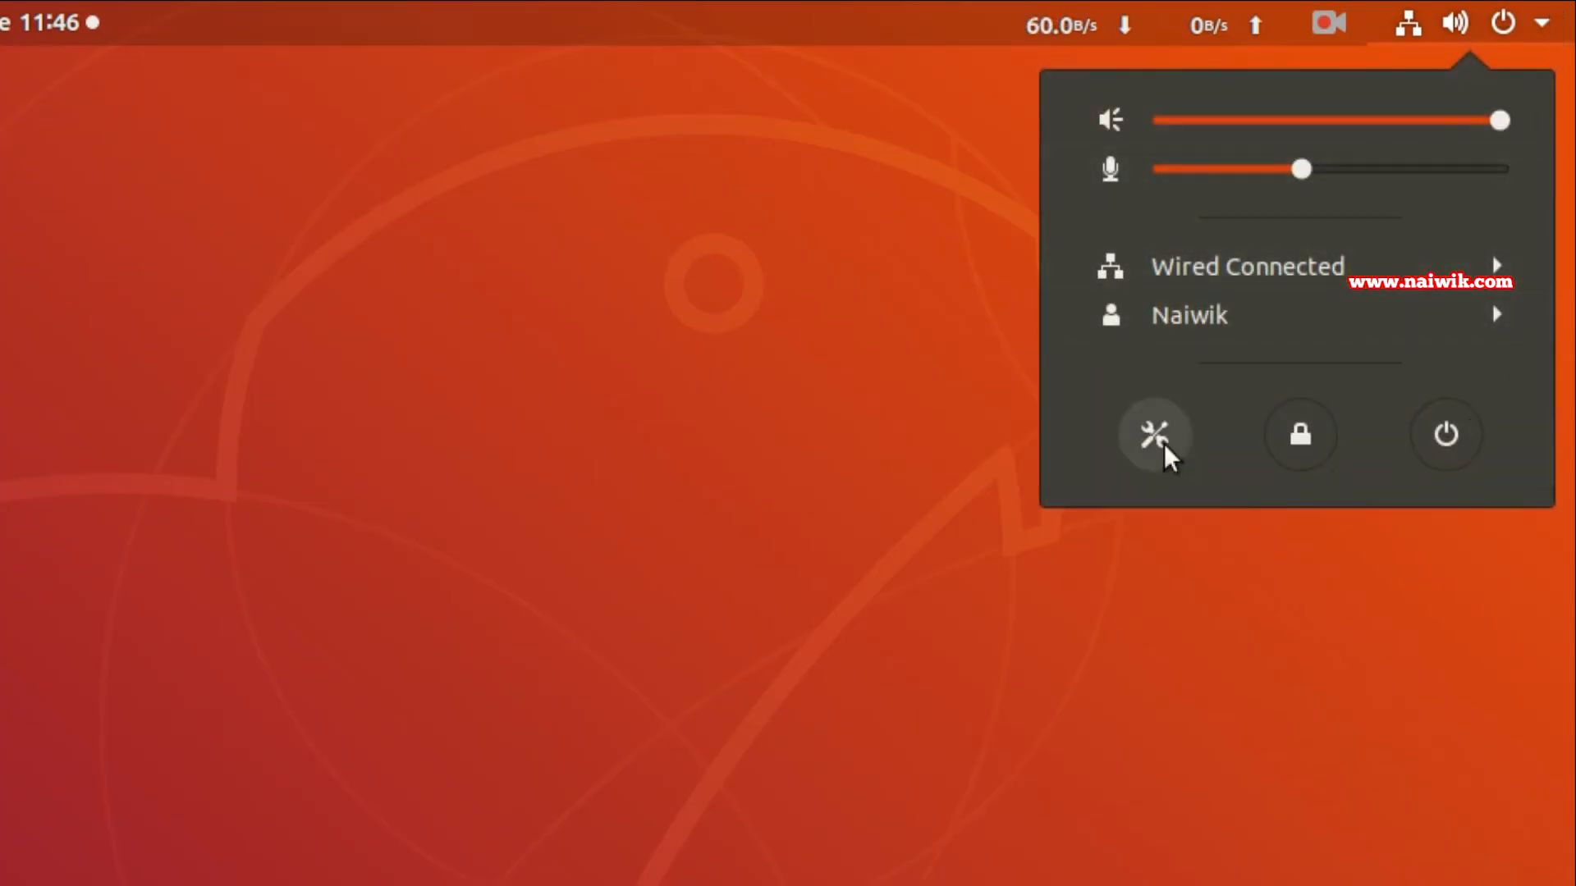
pyautogui.click(1152, 435)
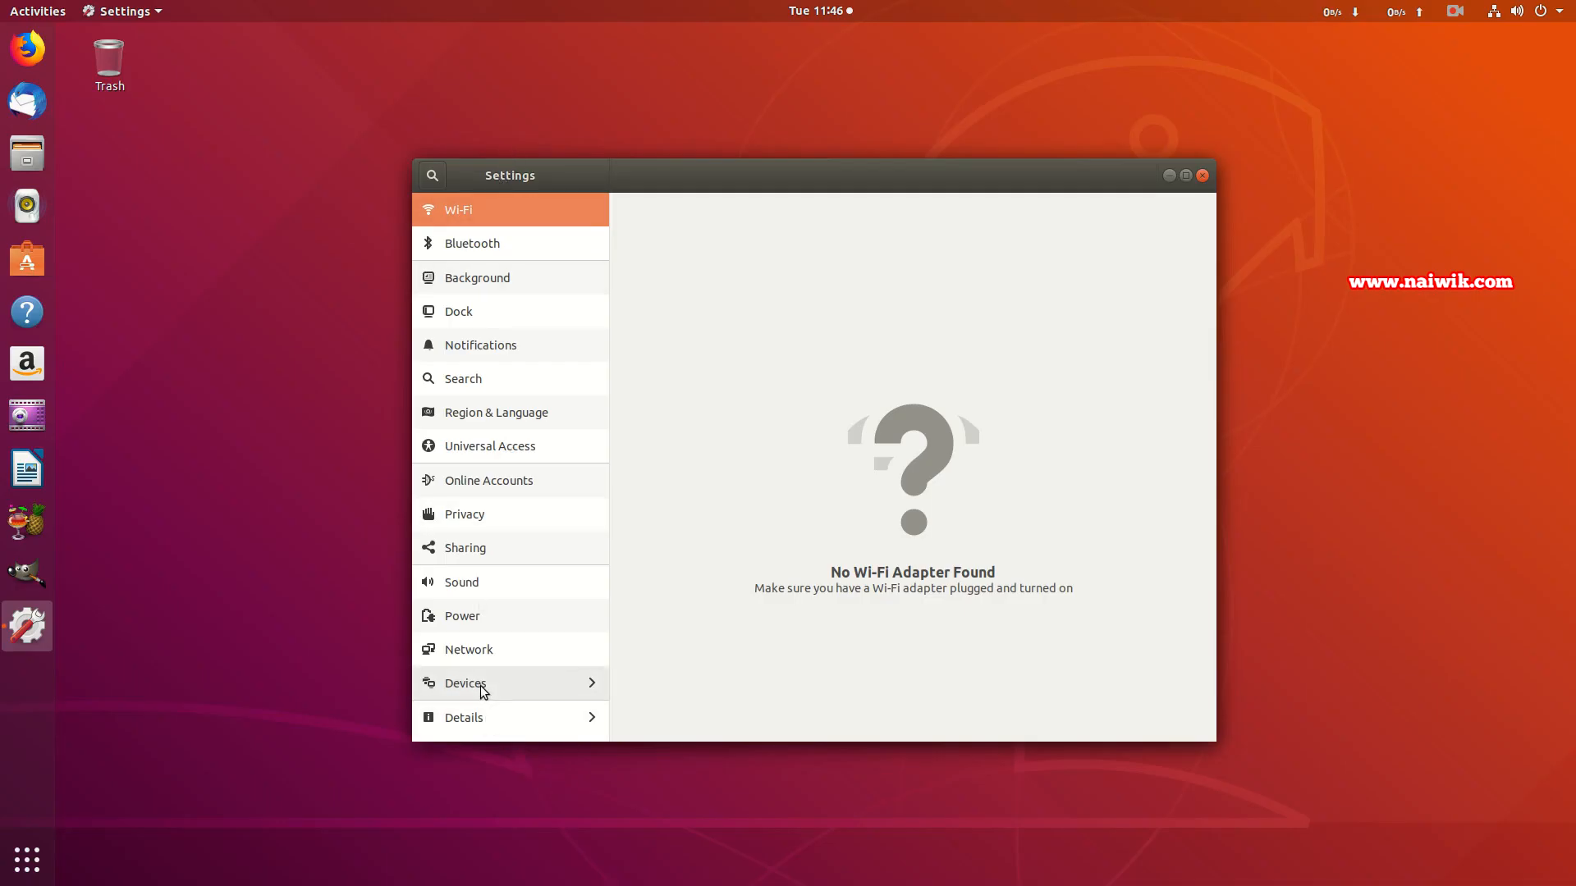
# - Go to the Devices section in the Settings sidebar
pyautogui.click(465, 683)
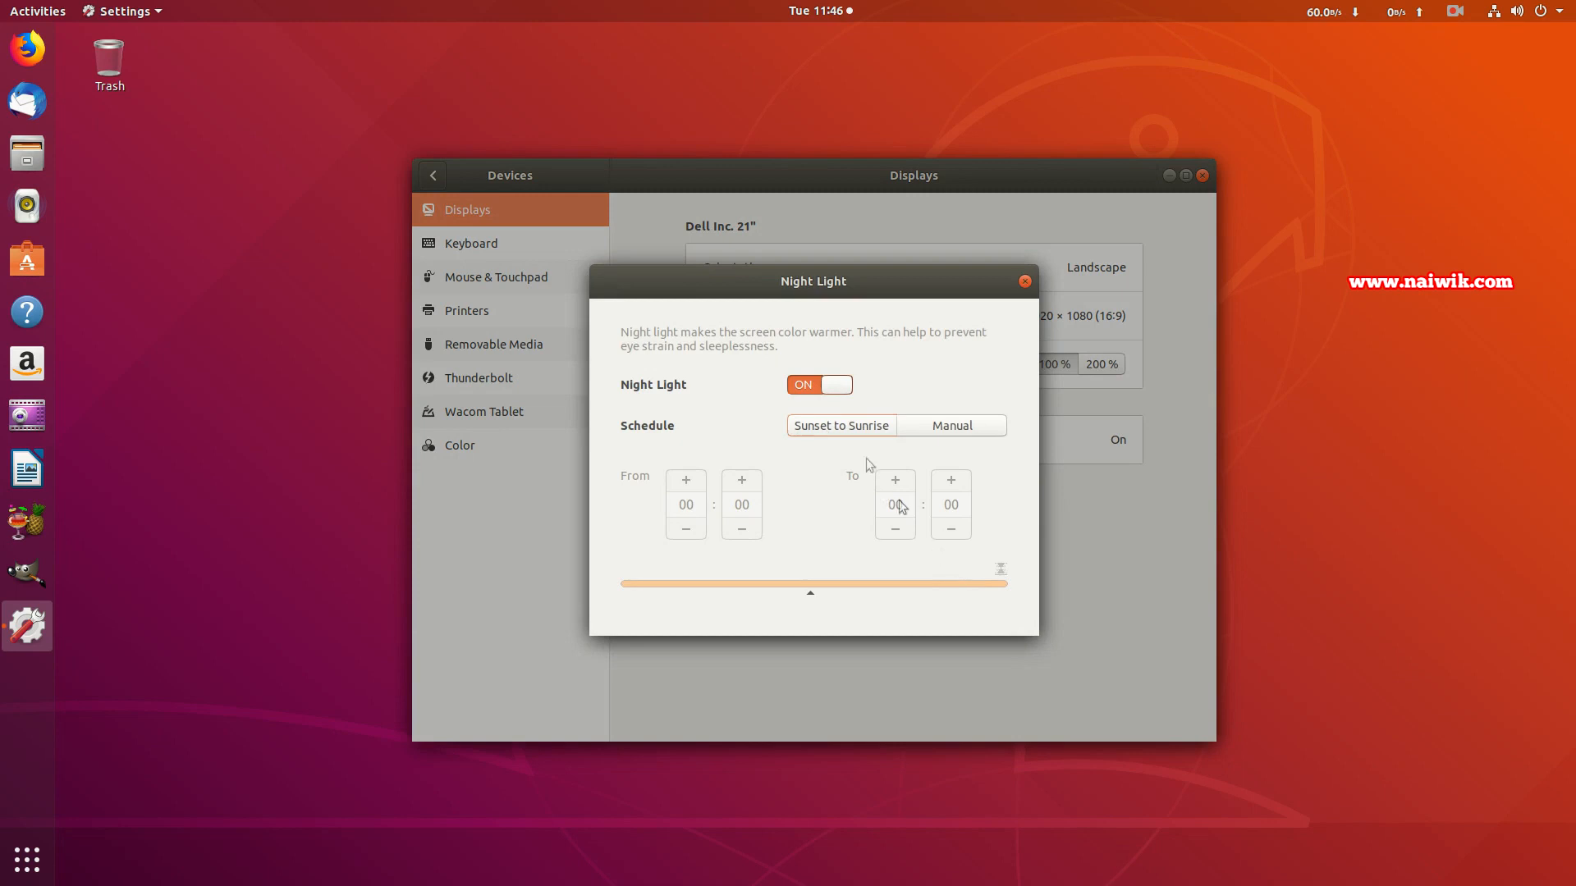
# - Try a Manual Night Light schedule from 19, revert to Sunset to Sunrise, and close the dialog
pyautogui.click(841, 425)
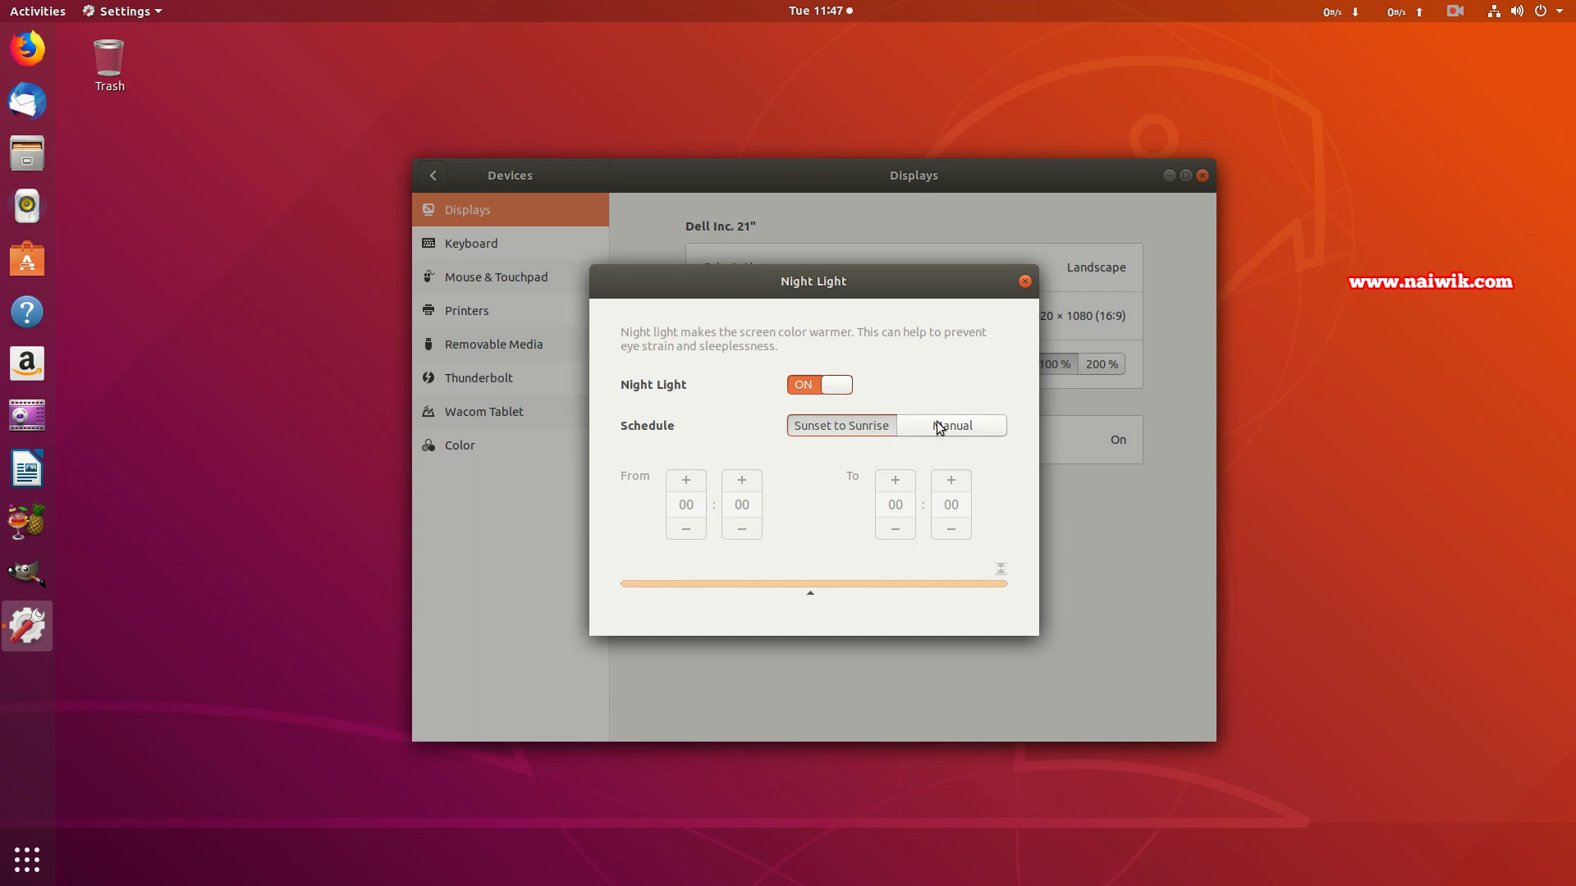
pyautogui.click(950, 426)
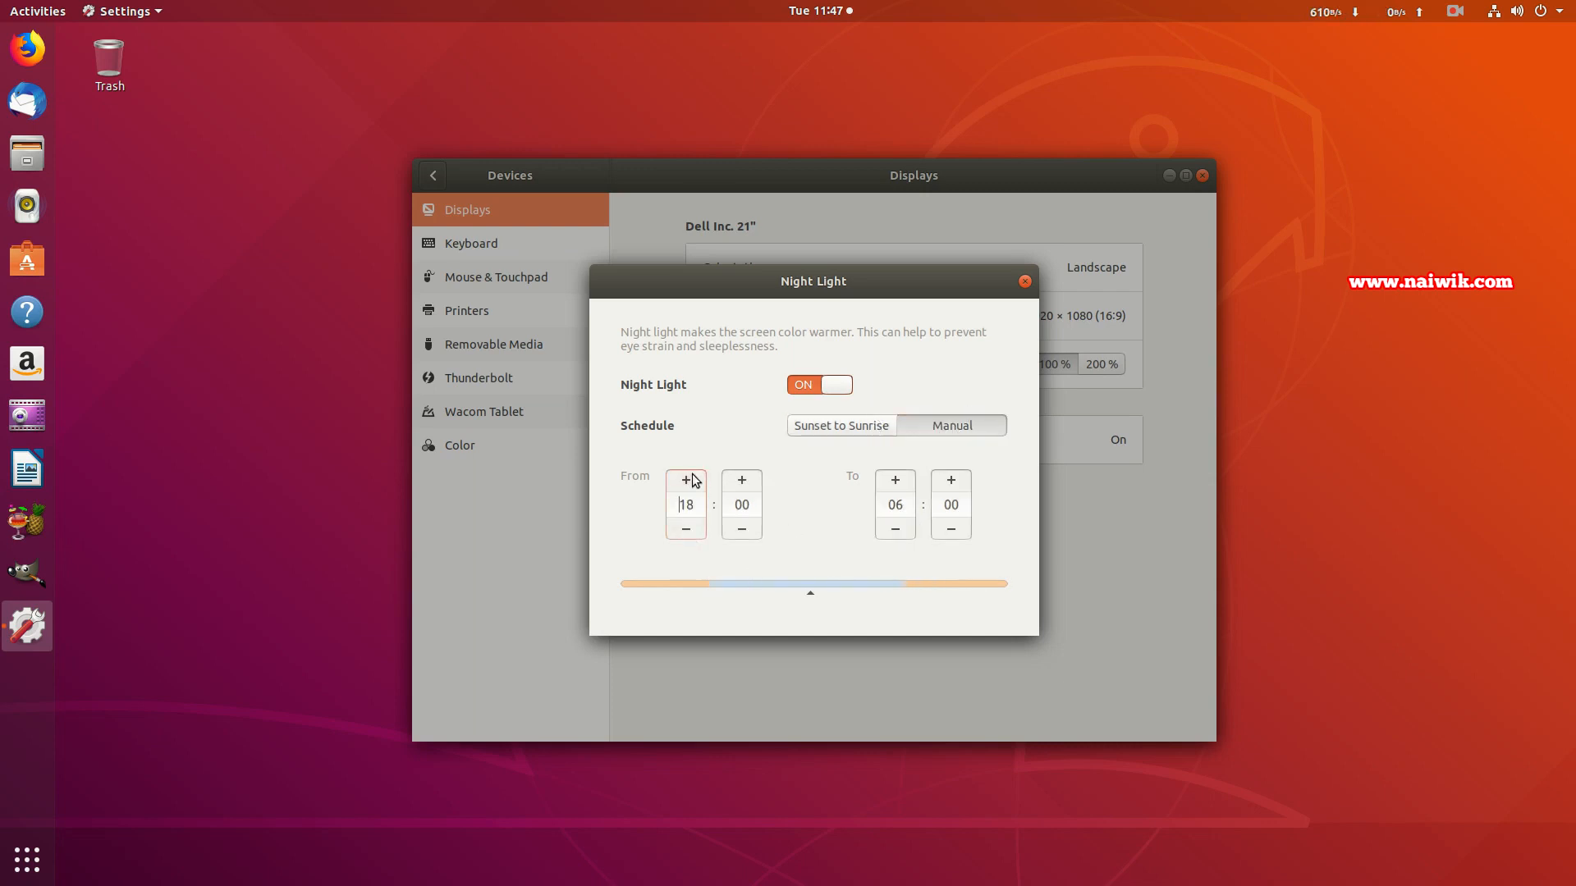
pyautogui.click(685, 479)
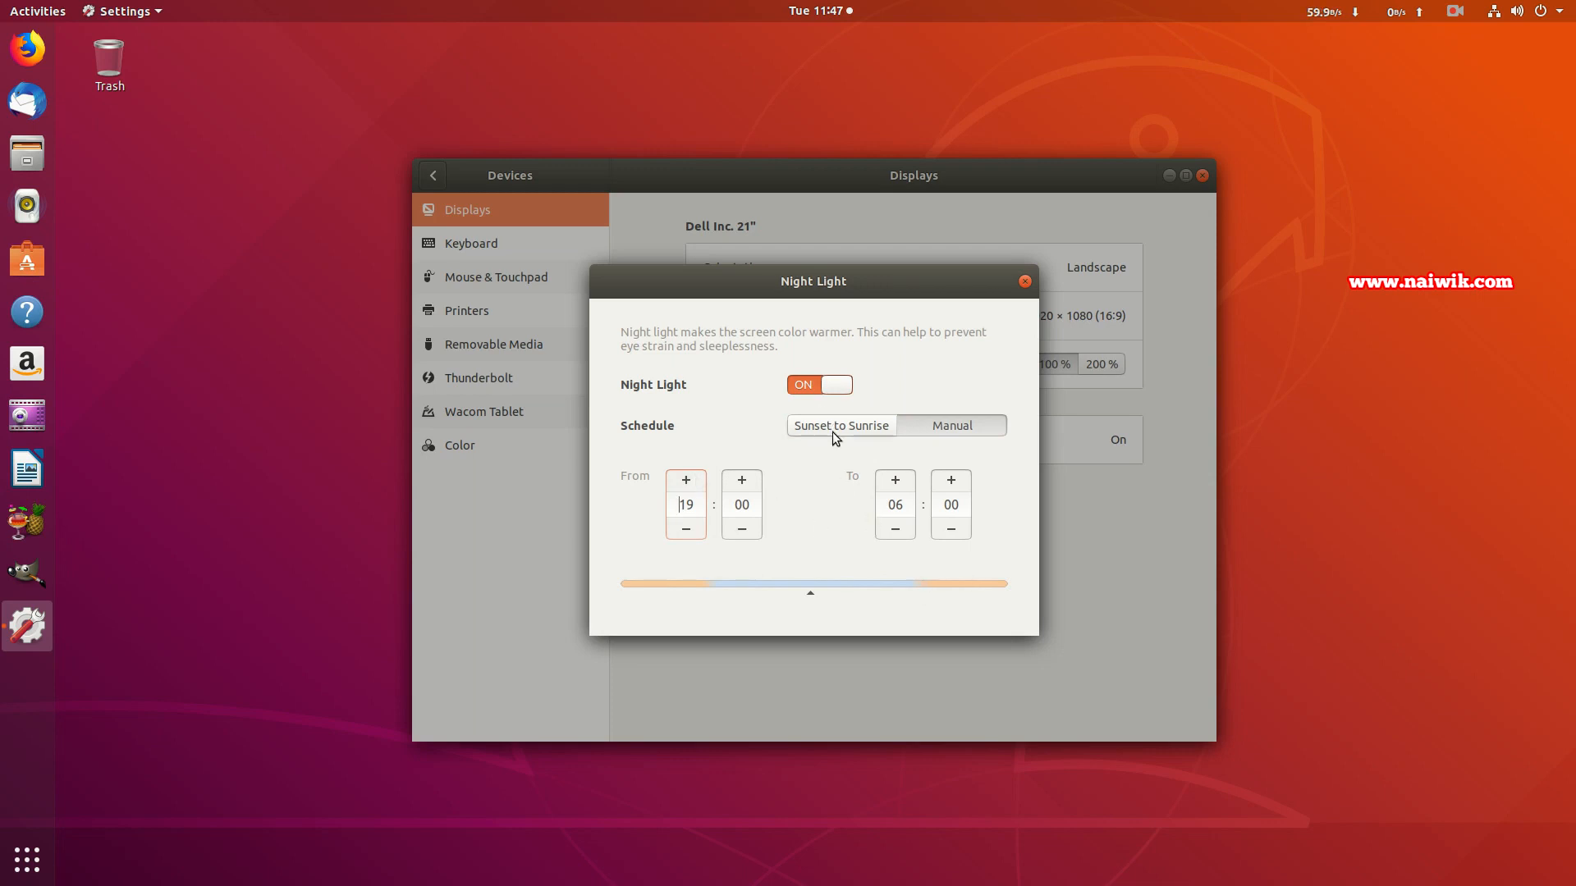
pyautogui.click(841, 426)
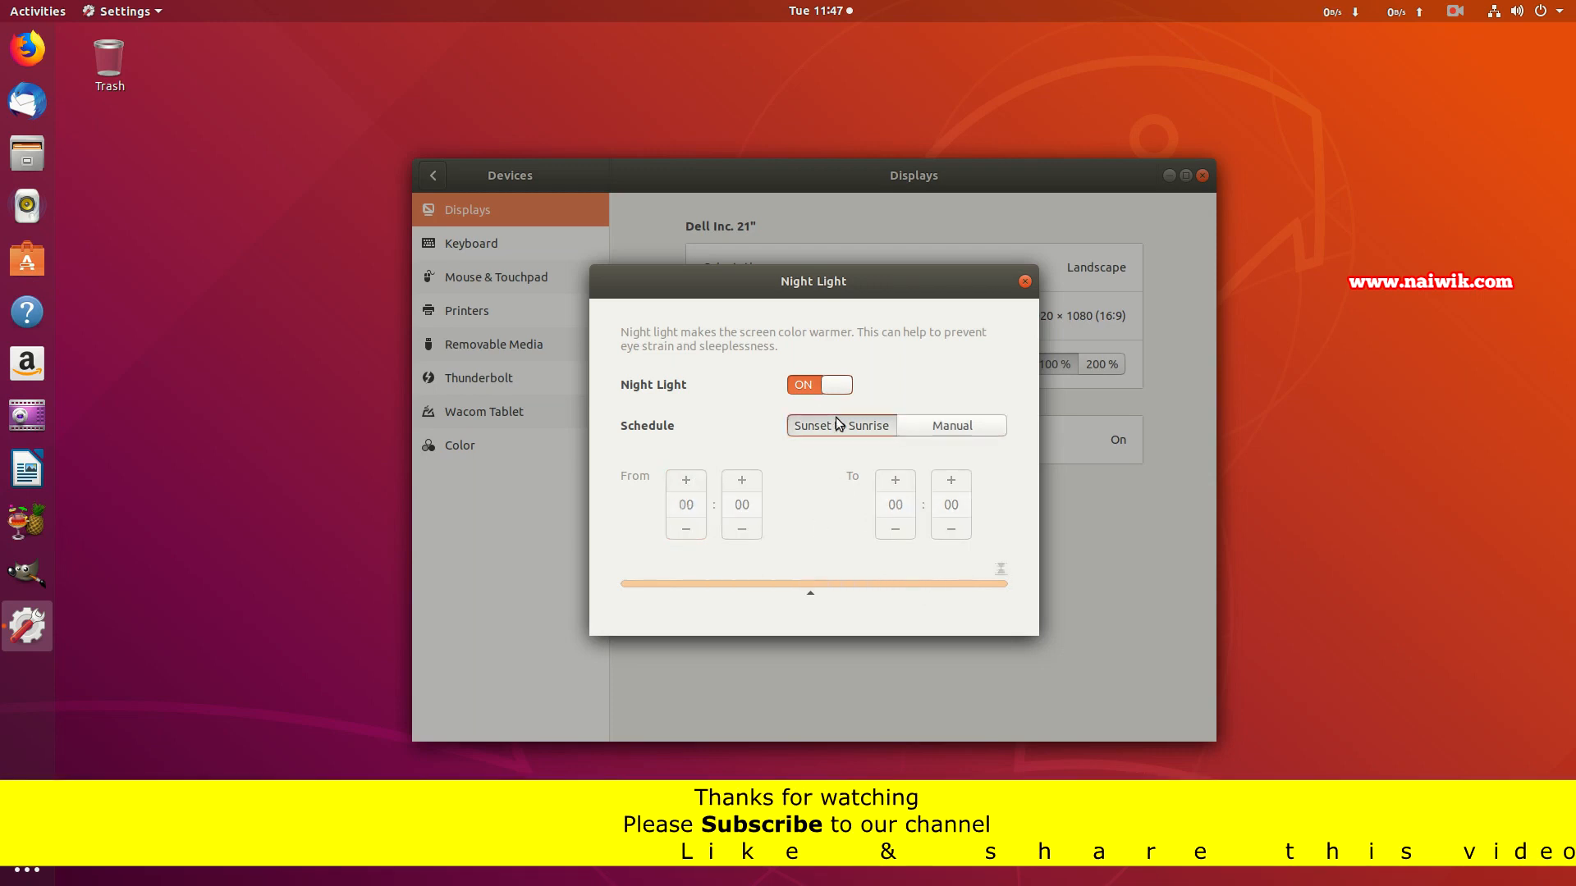
pyautogui.click(1024, 282)
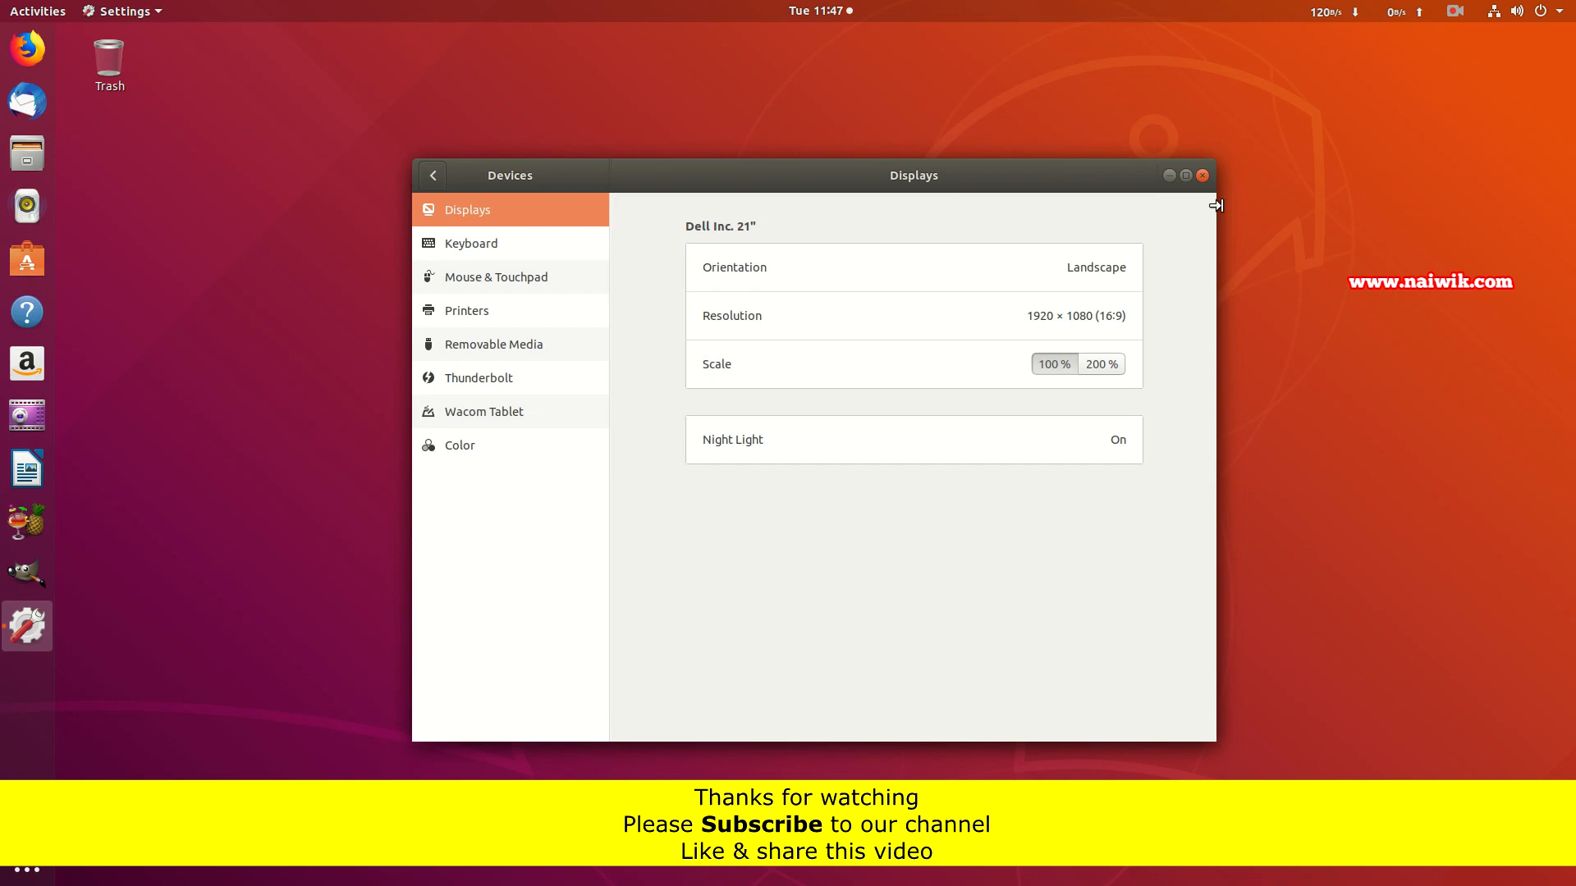